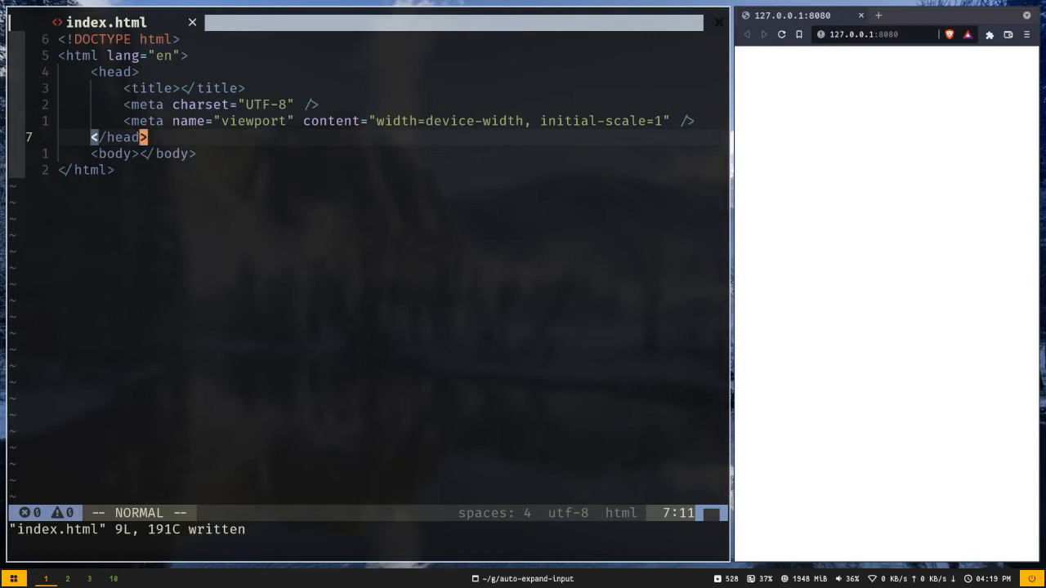
mouse_move(137, 173)
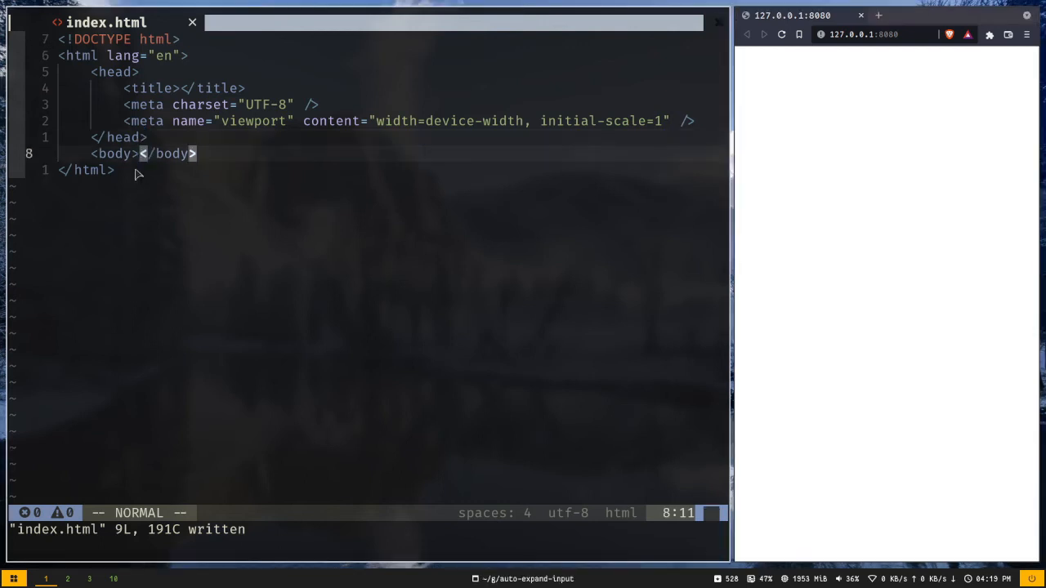
Add a textarea with rows="3" and style width: 500px inside the body, then save.
key("o")
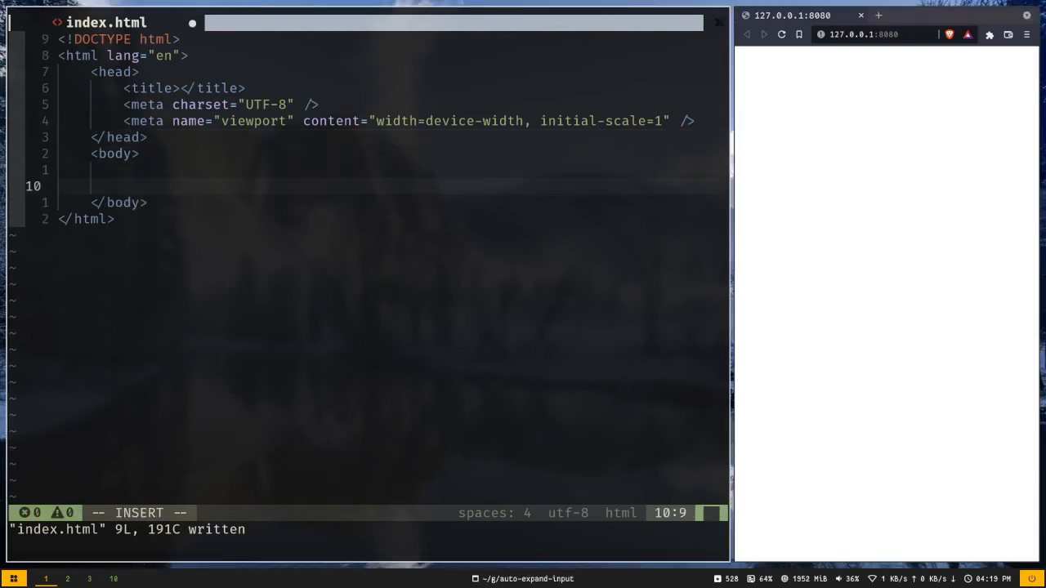
type("textarea rows=\"\" cols=\"\"></textarea>")
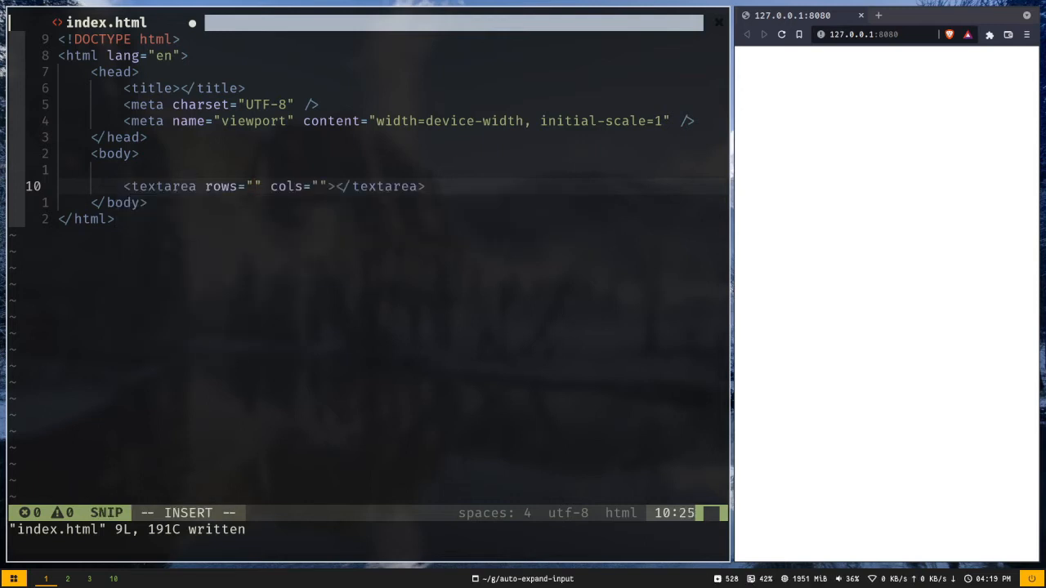
type("3")
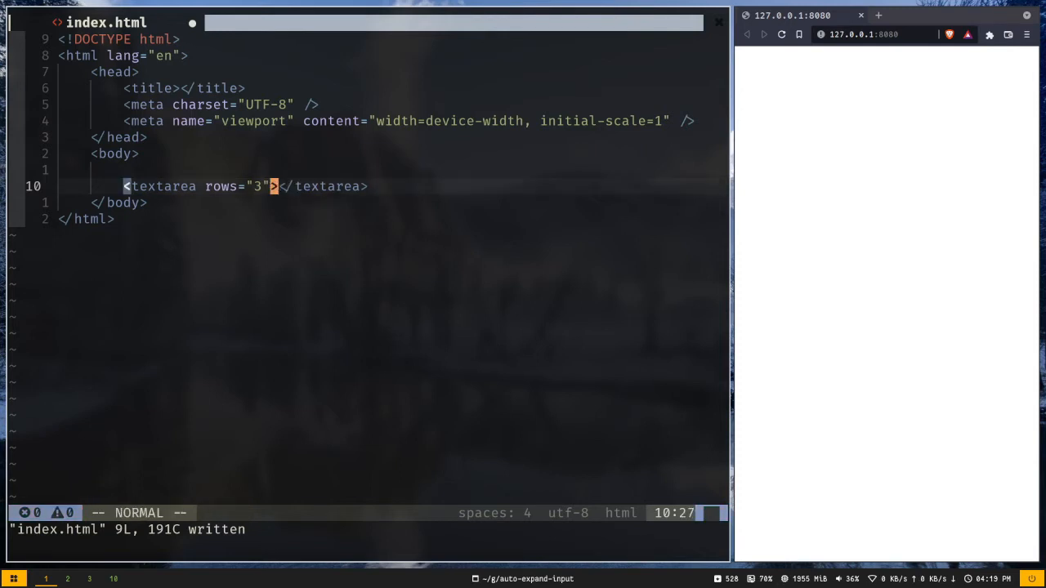
type("style=")
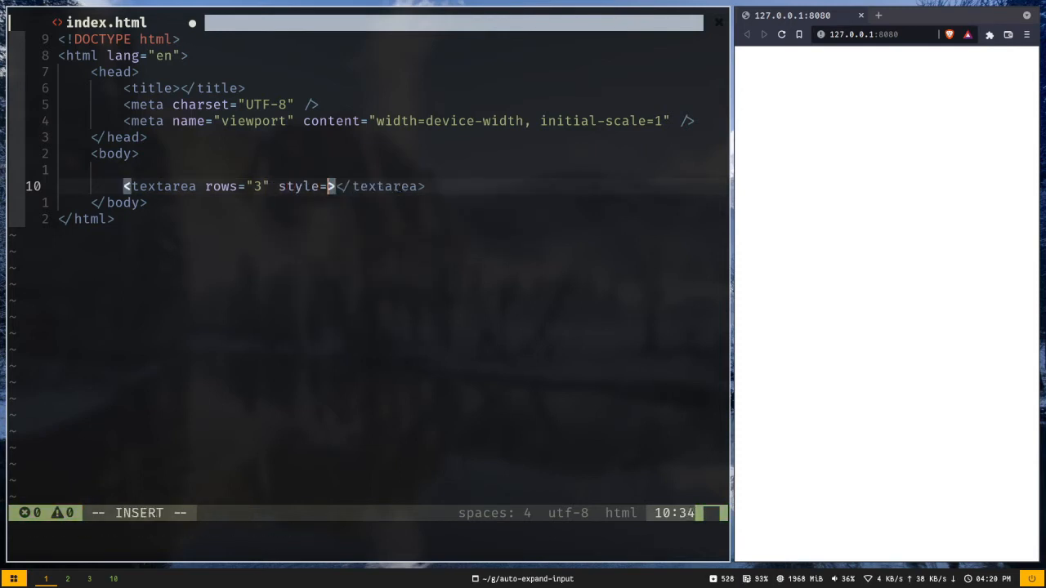
type("'width:")
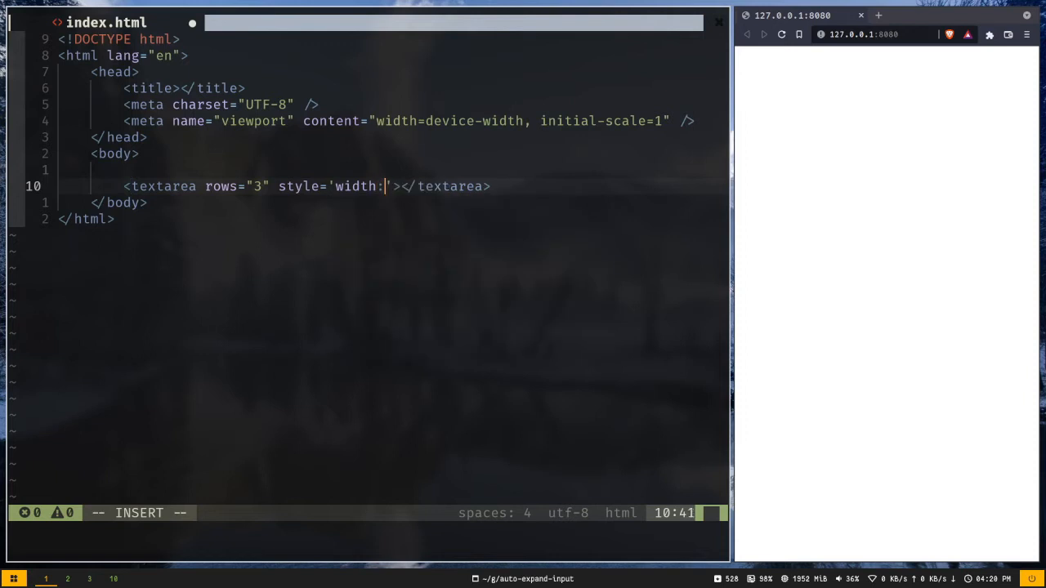
type("500pxj")
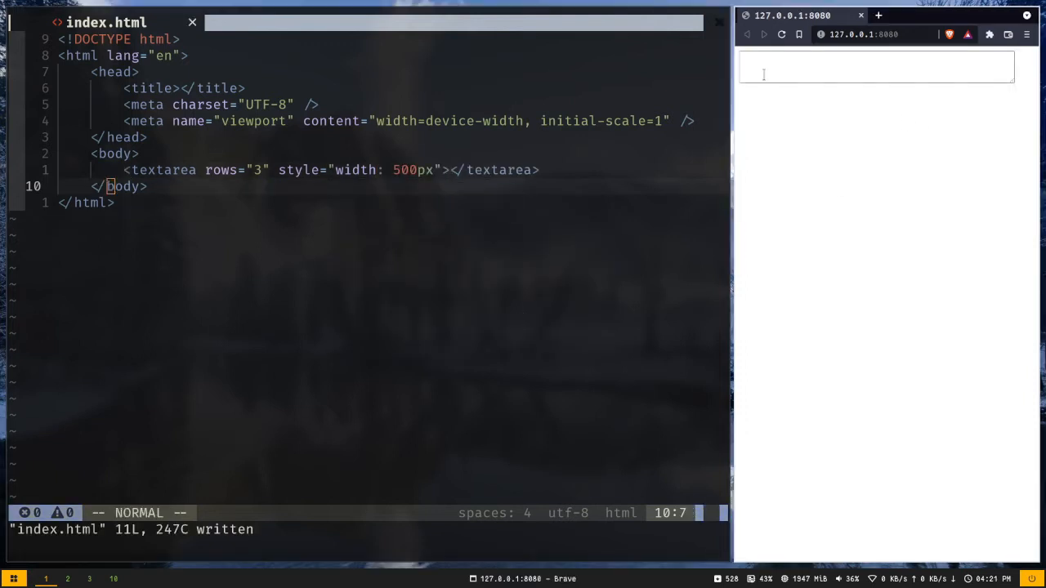
Insert an empty <script></script> block below the textarea.
type("dfdf")
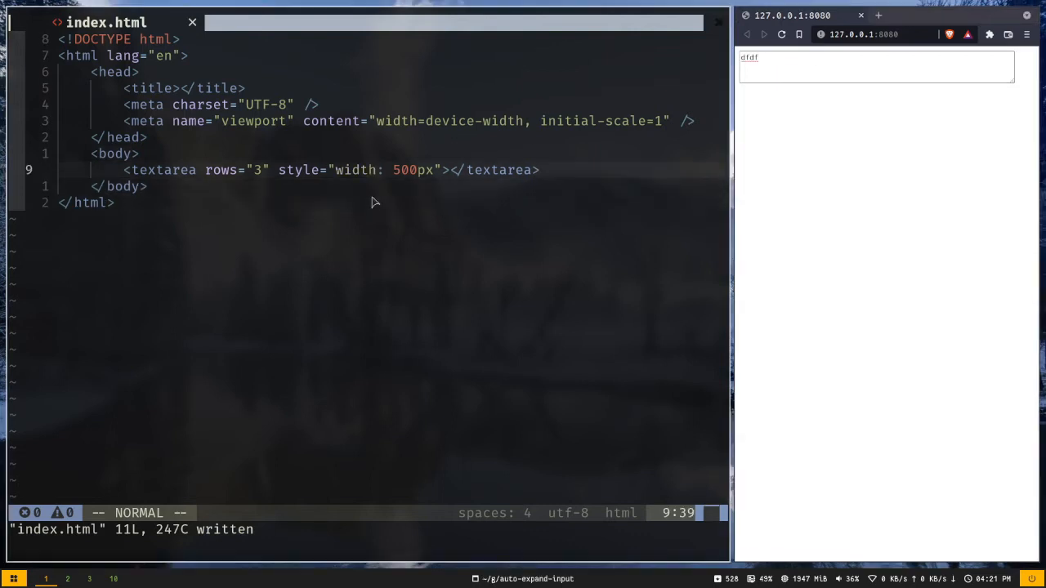
type("script>")
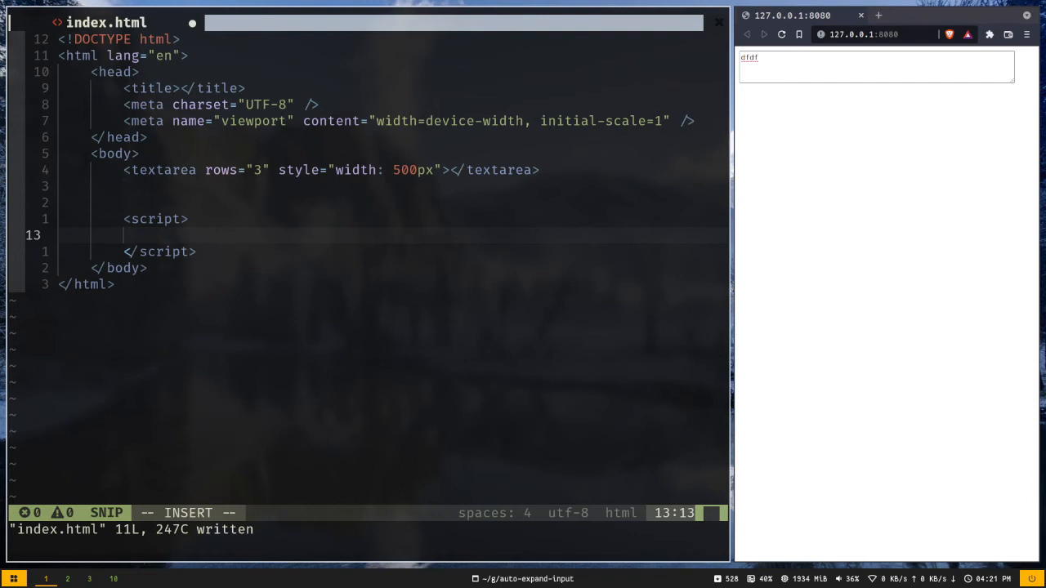
Declare const textArea = document.querySelector('textarea') inside the script and save.
type("const textA")
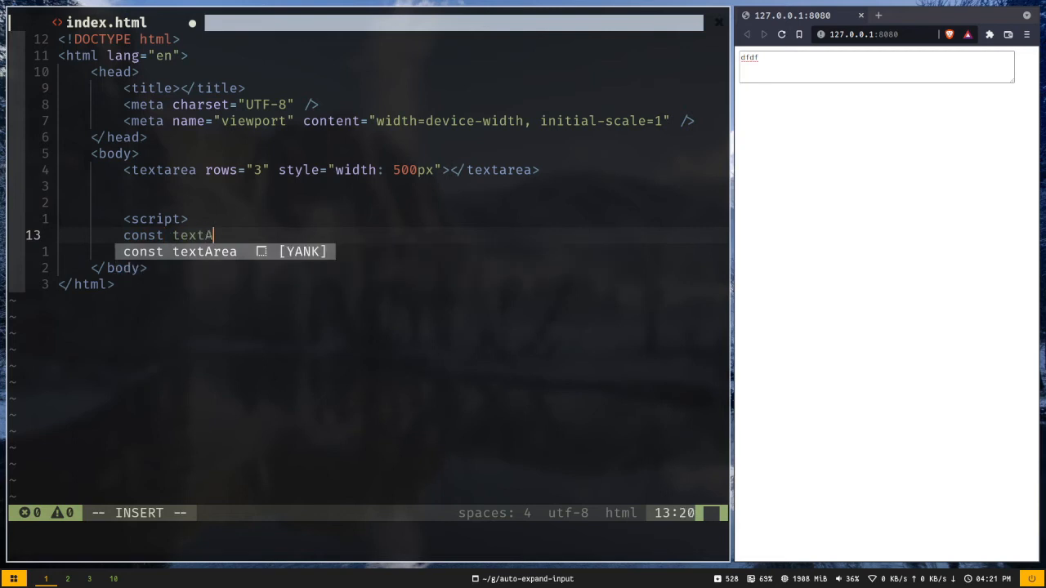
type("rea = doc")
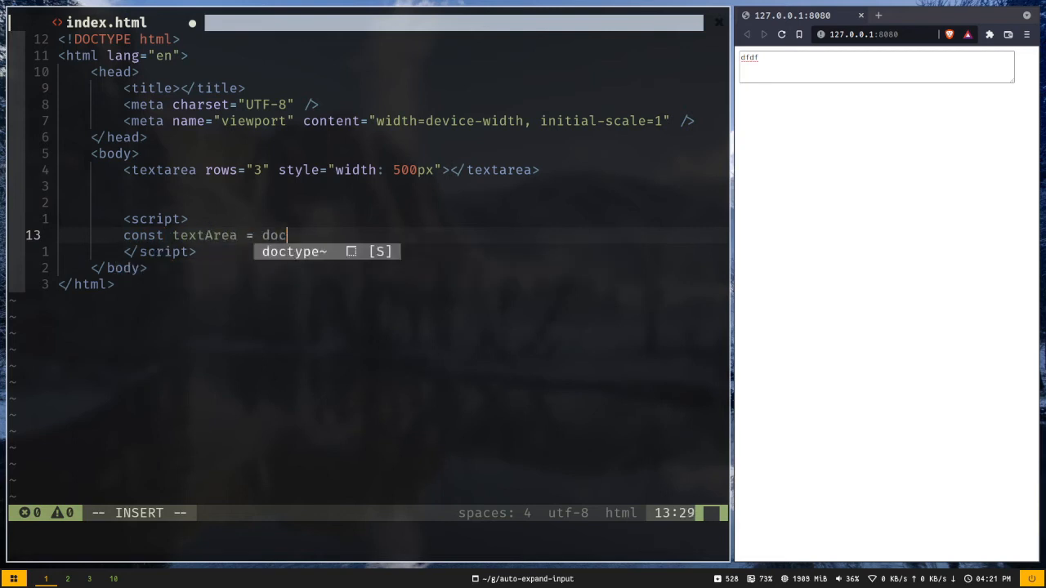
type("ument.querySelector(")
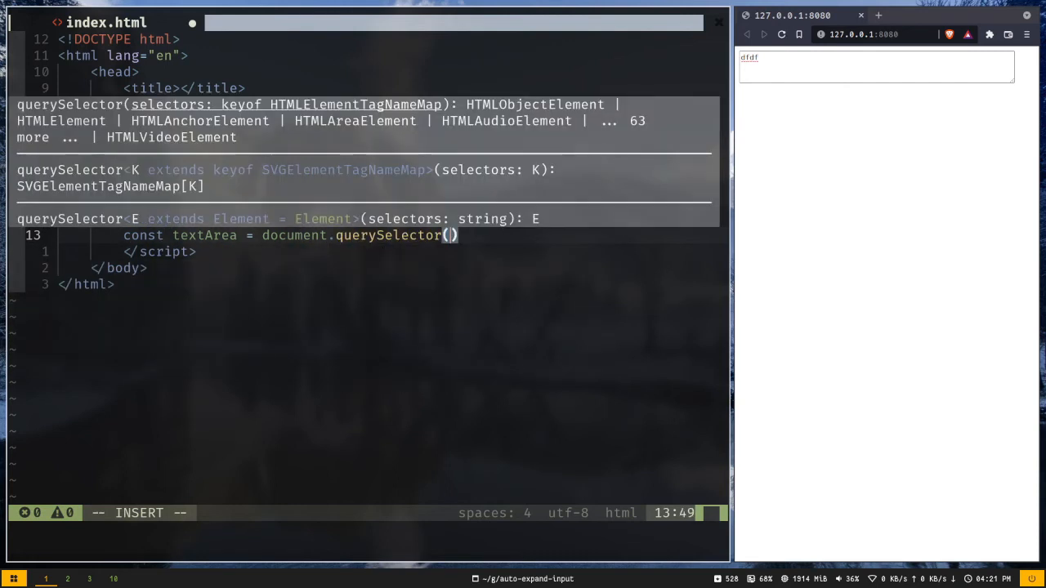
type("'textareaj")
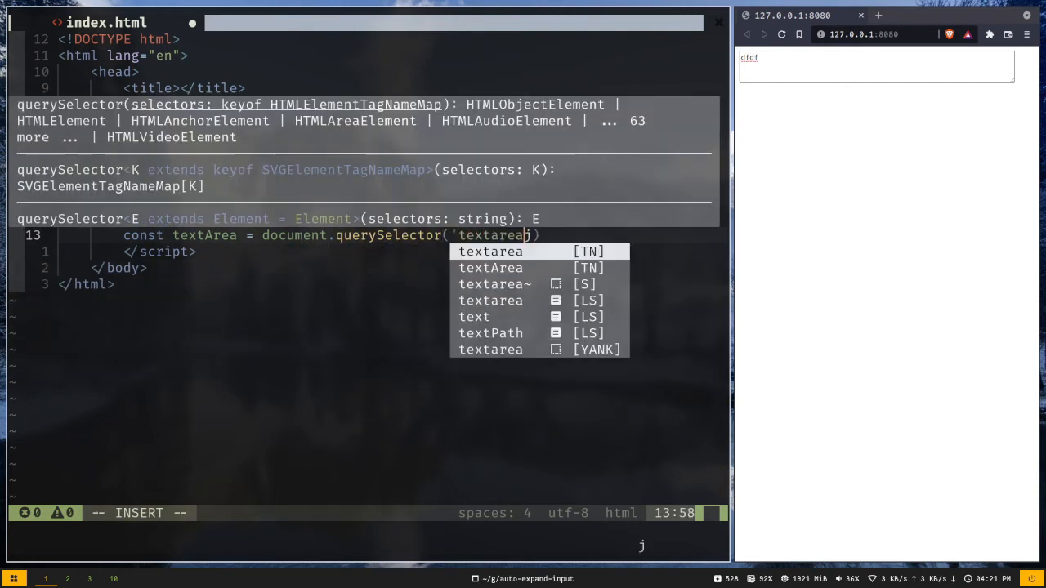
key("Escape")
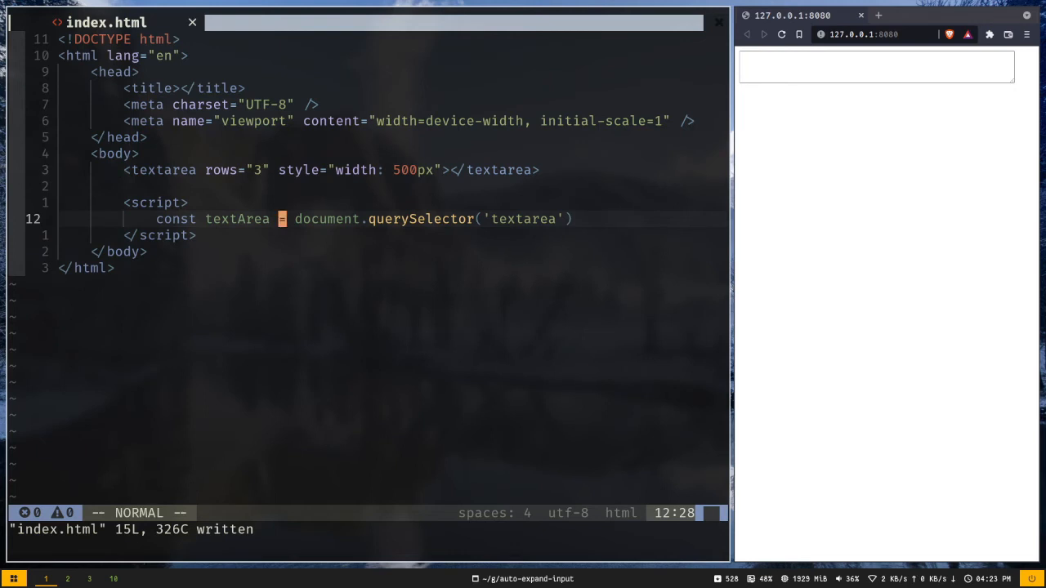
Add textArea.addEventListener('input', handleResize) and begin a new line above it.
type("t")
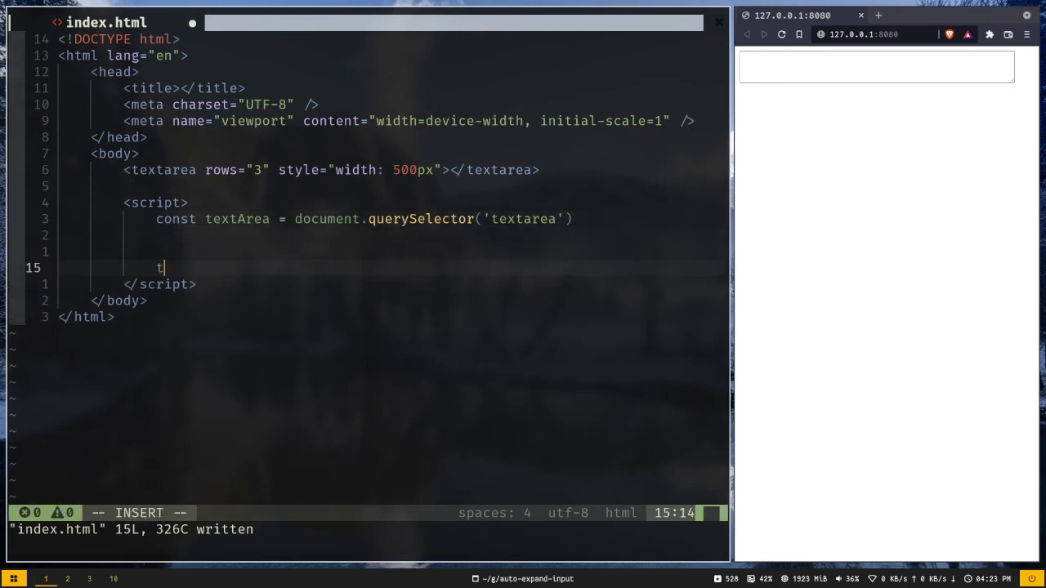
type("extArea.a")
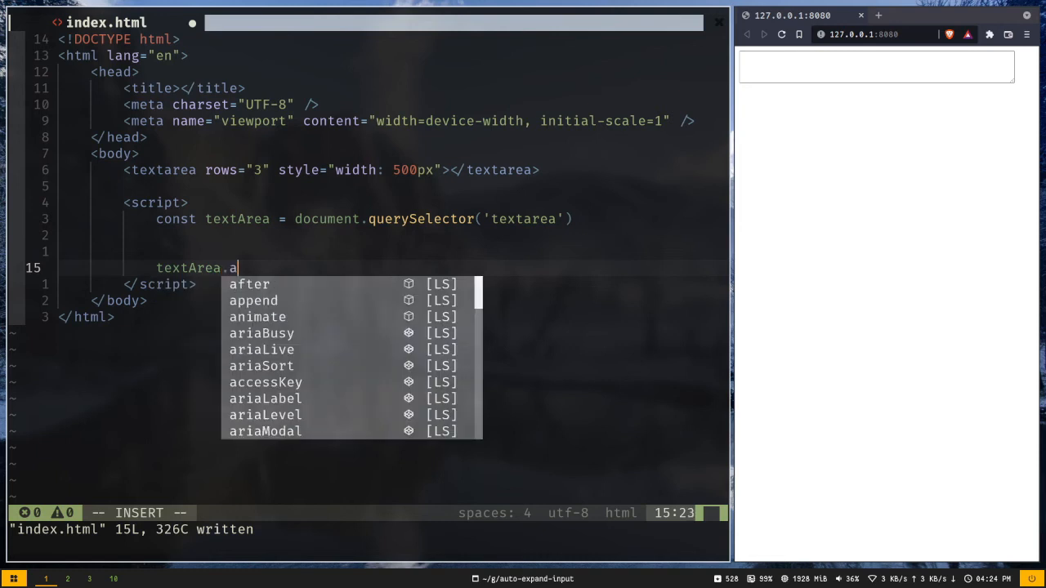
type("ddEventListener(")
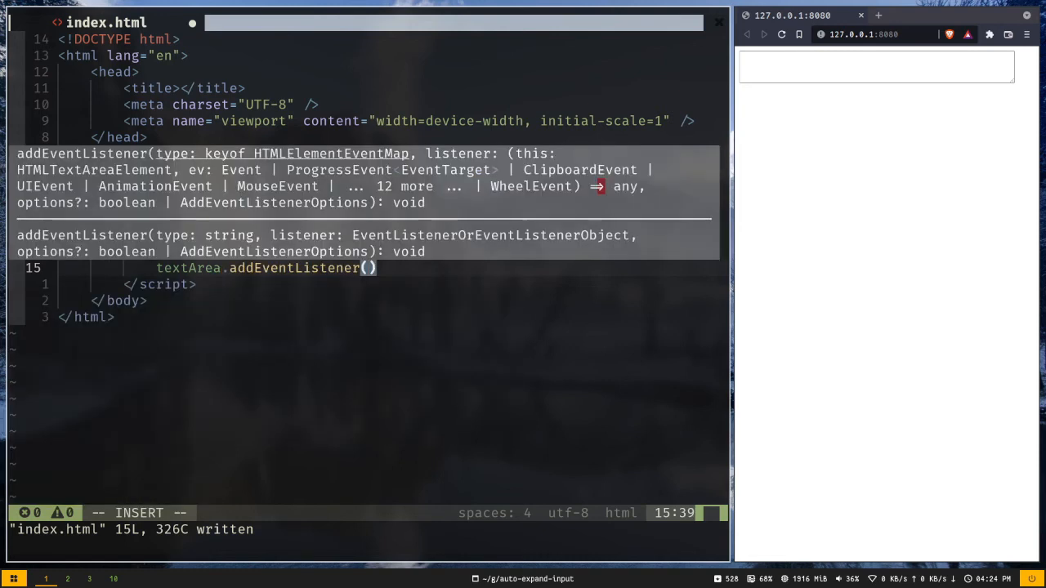
type("'input',")
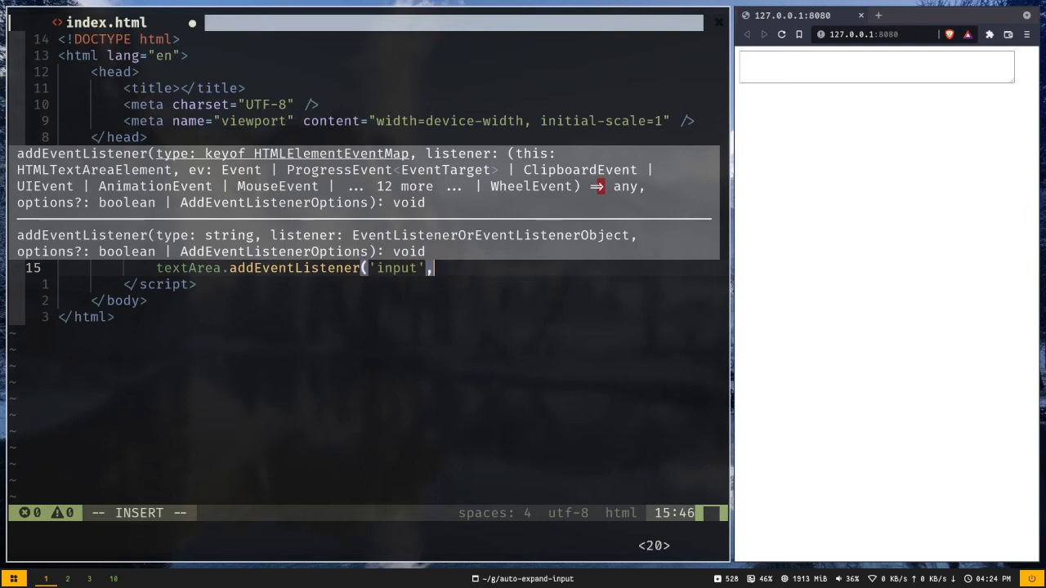
type("\" \"")
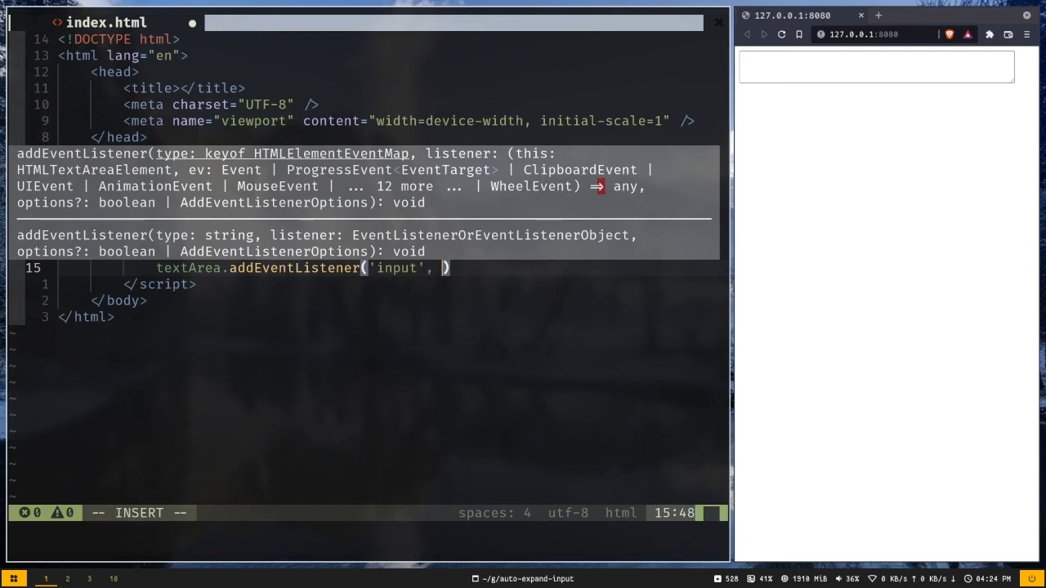
type("handleRe")
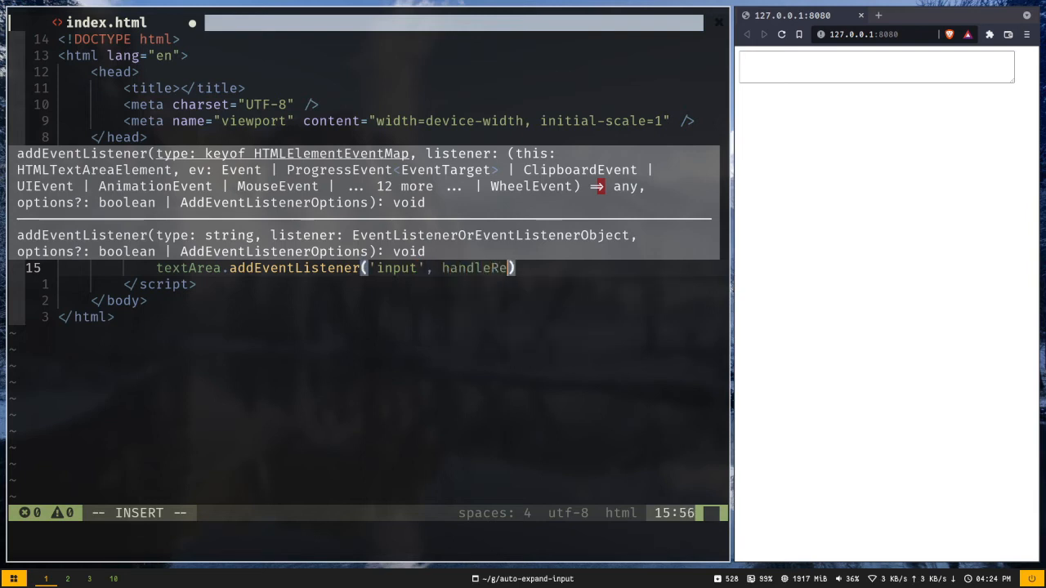
key("Escape")
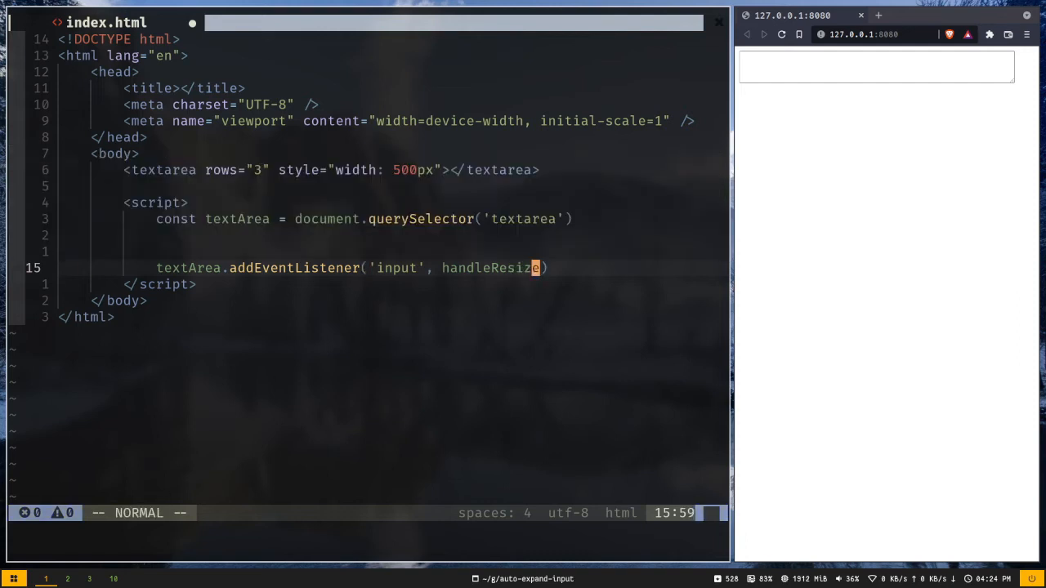
type("fu")
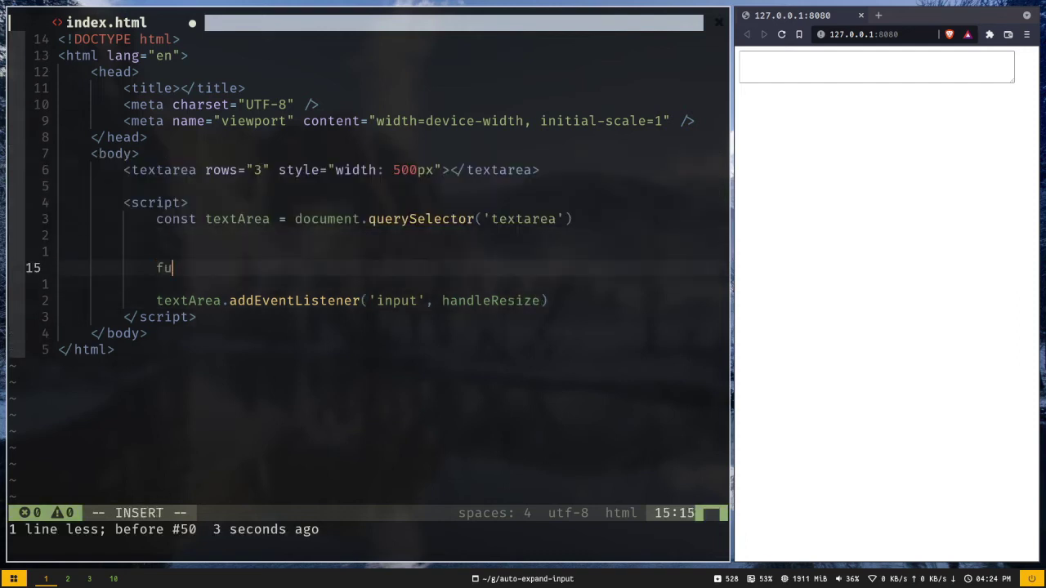
Write function handleResize () whose body sets this.style.height = 'auto'.
type("nction")
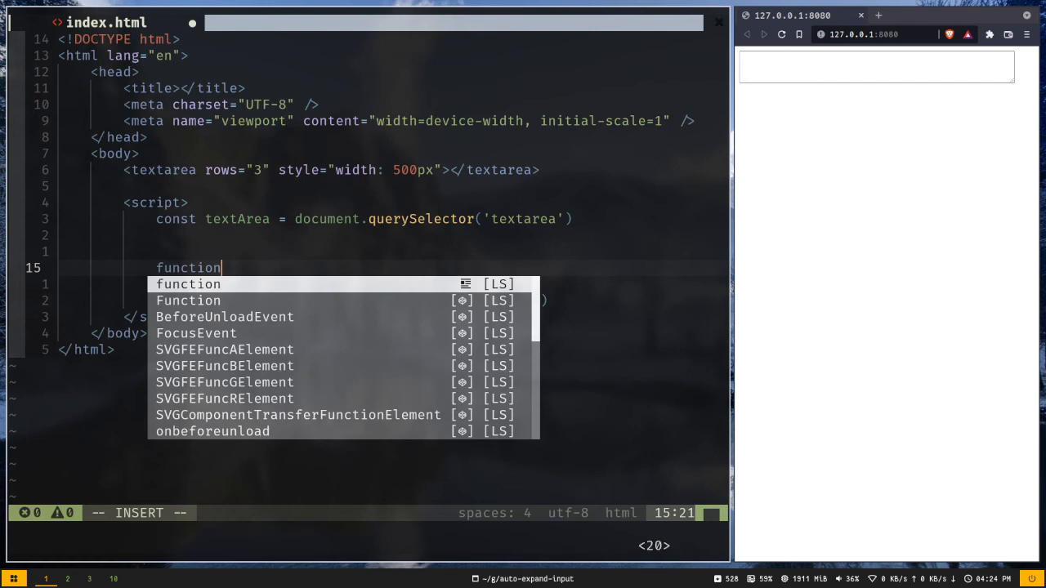
type("handleResize (){")
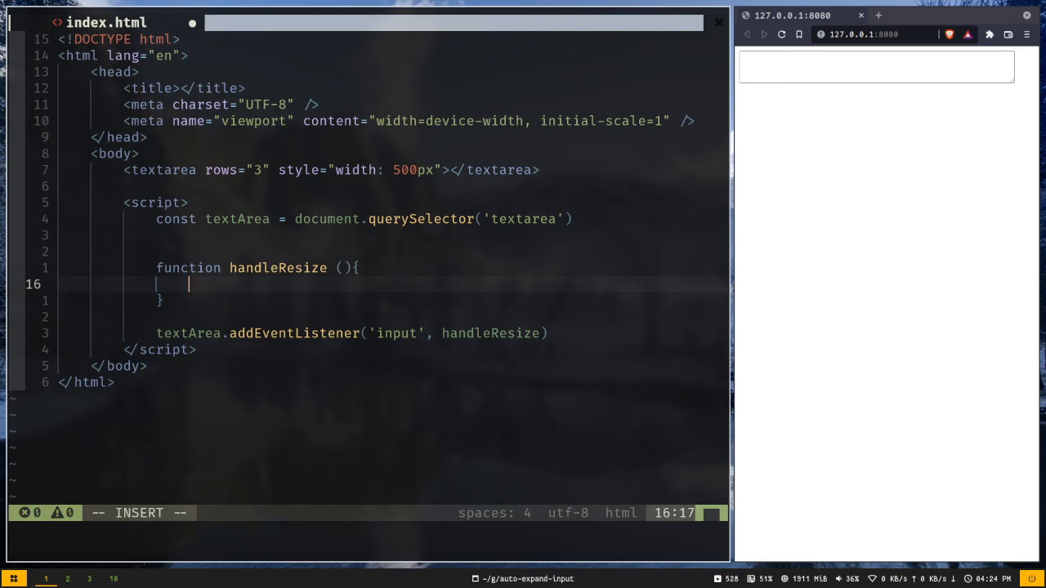
mouse_move(262, 251)
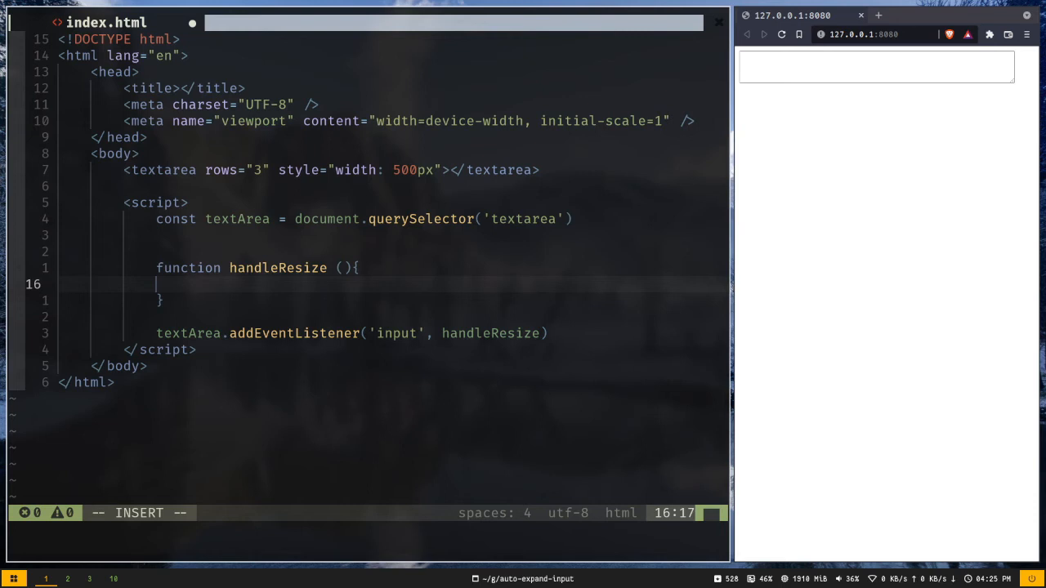
type("this")
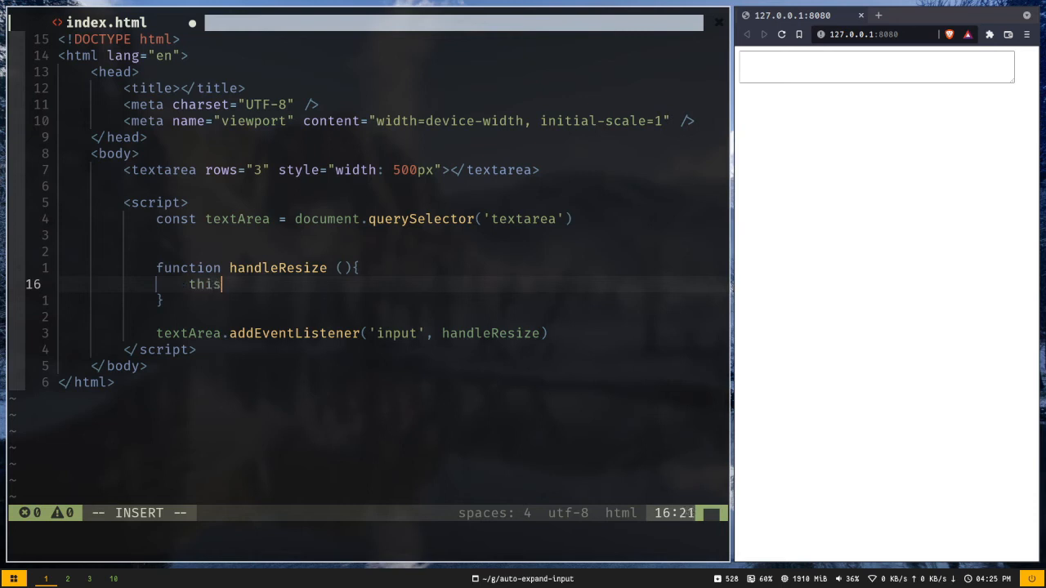
type(".style.heig")
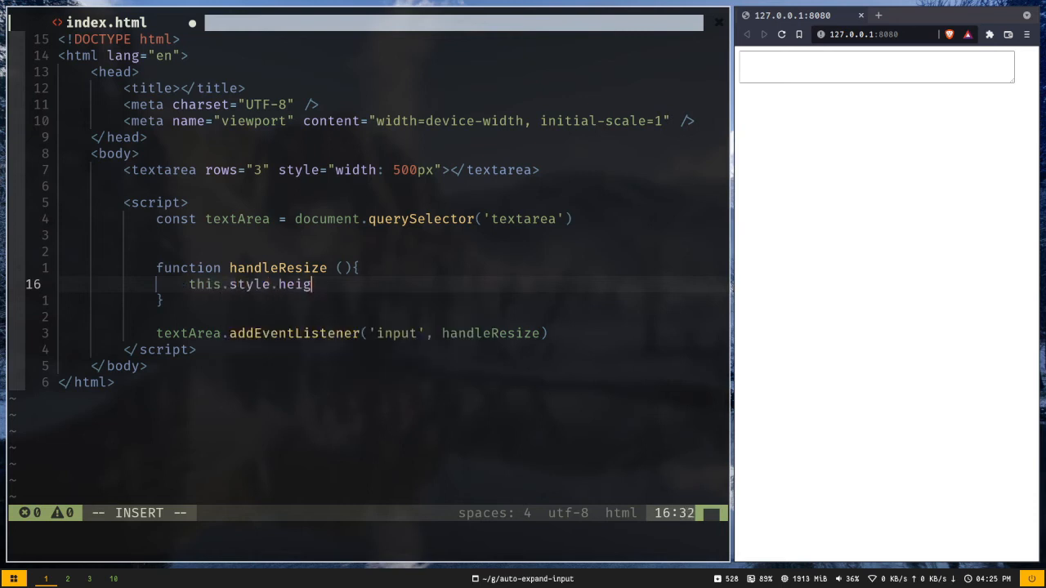
type("ht = 'auto'")
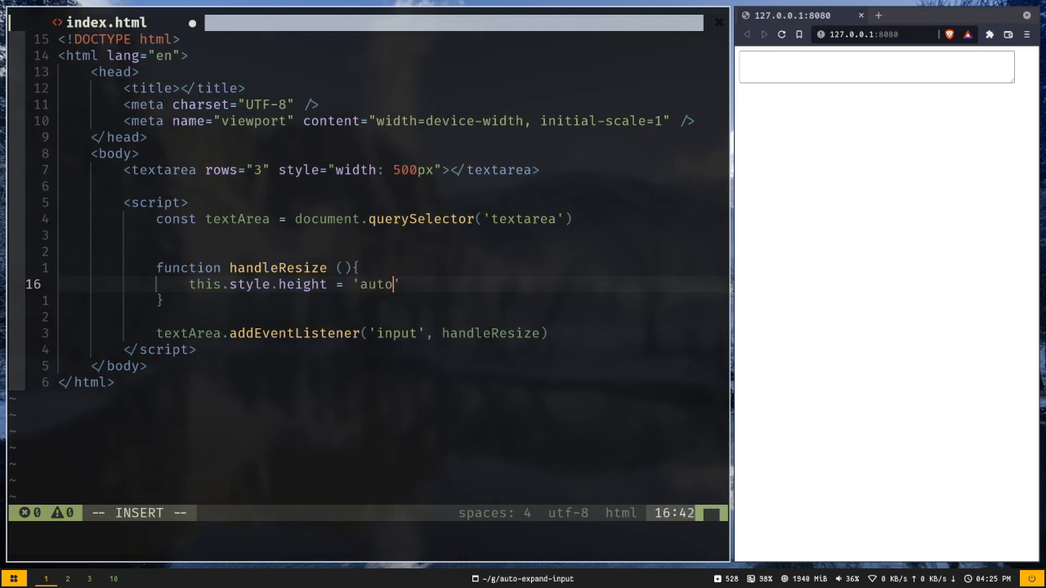
key("Escape")
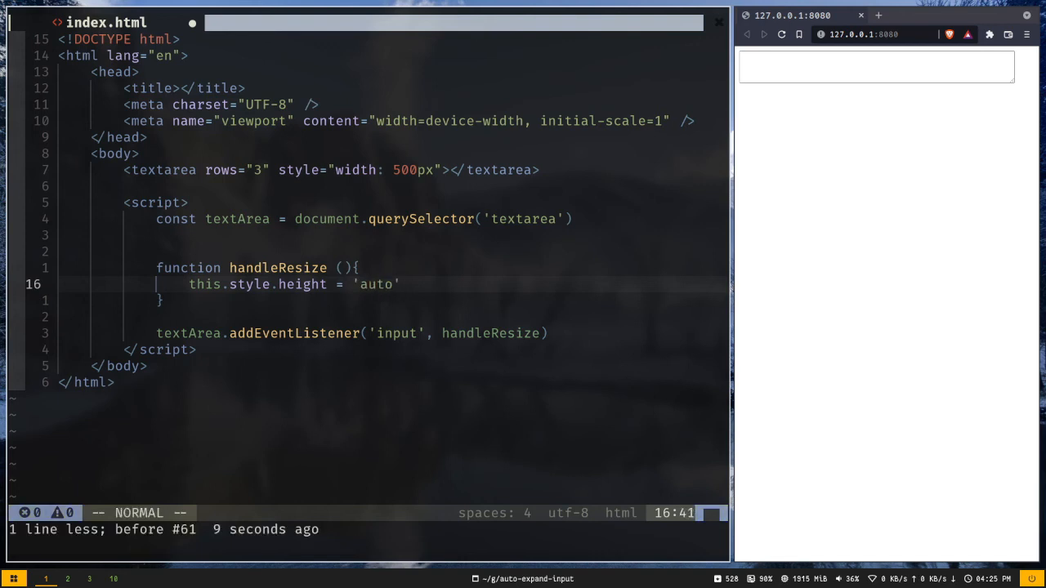
Add this.style.height = this.scrollHeight + 'px' to handleResize and save.
key("o")
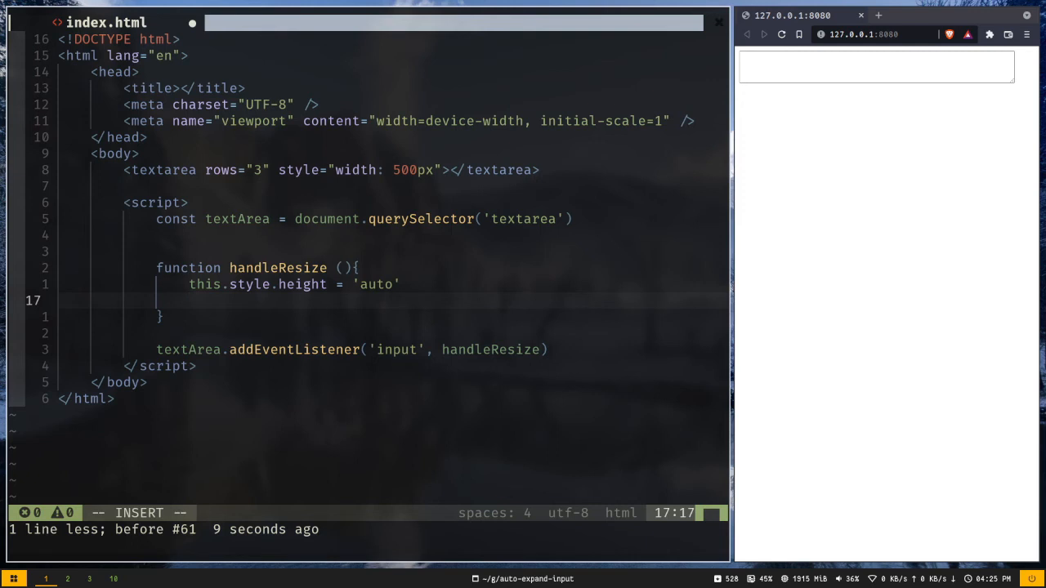
type("this.style.height =")
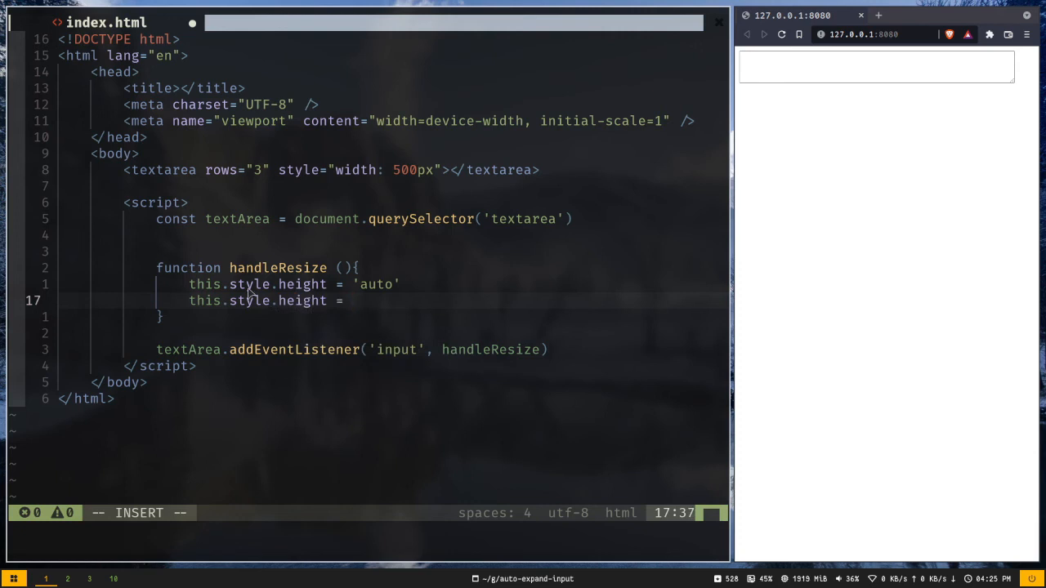
type("this.scrollHeight + 'px")
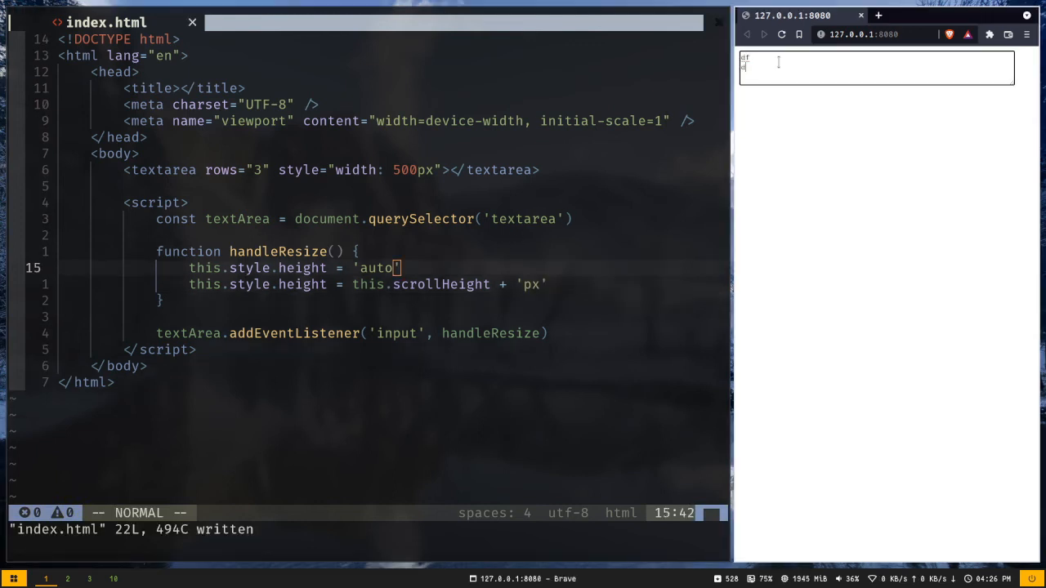
Type several lines into the Brave textarea to confirm it auto-expands.
type("dfd")
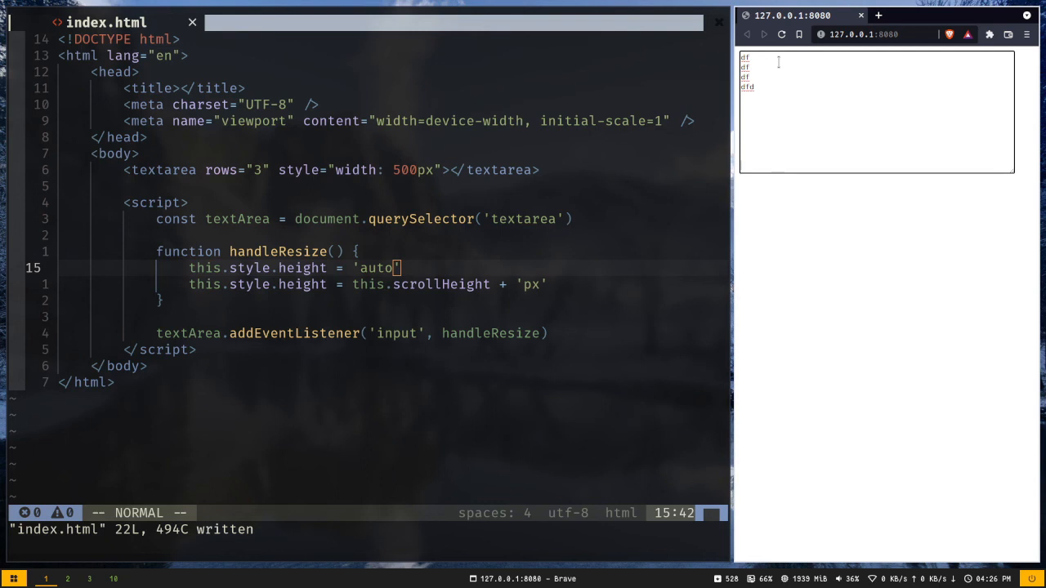